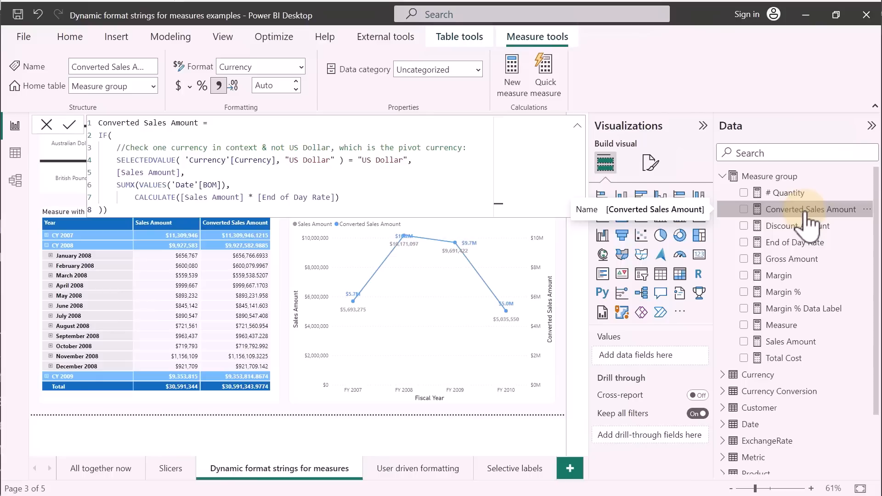
mouse_move(526, 217)
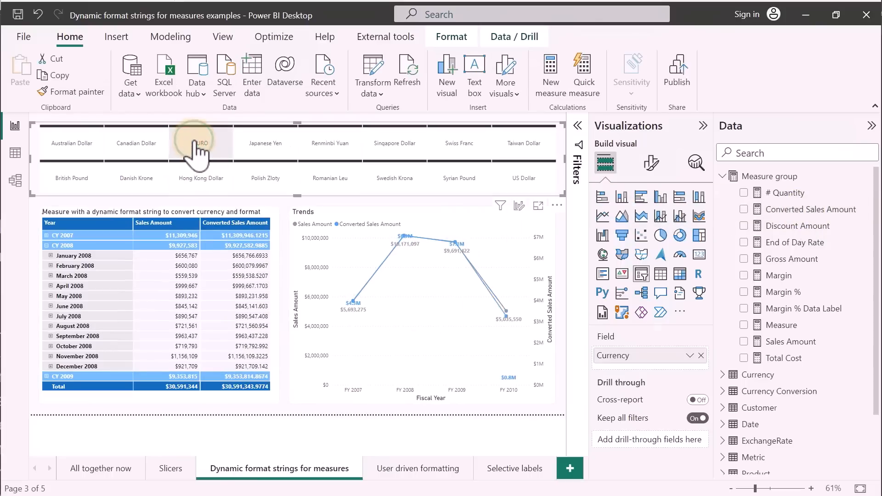
Step: Filter the report to Japanese Yen, then back to US Dollar, watching converted sales update
left_click(265, 144)
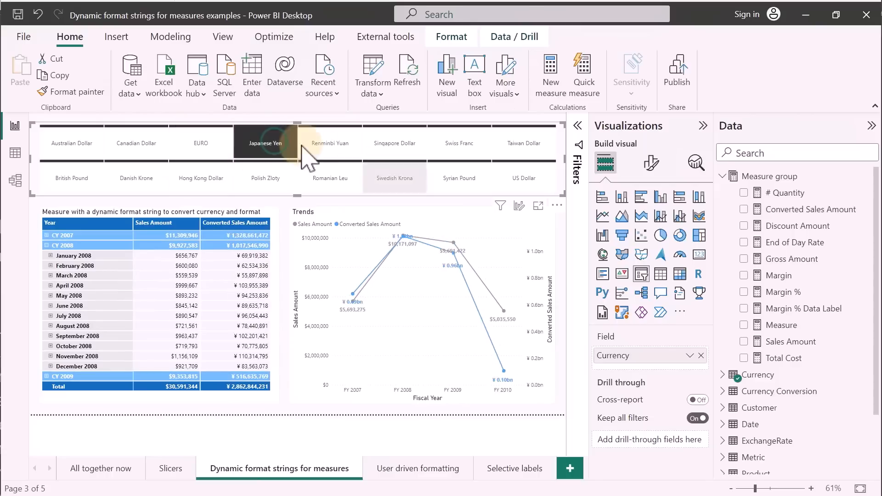
left_click(523, 178)
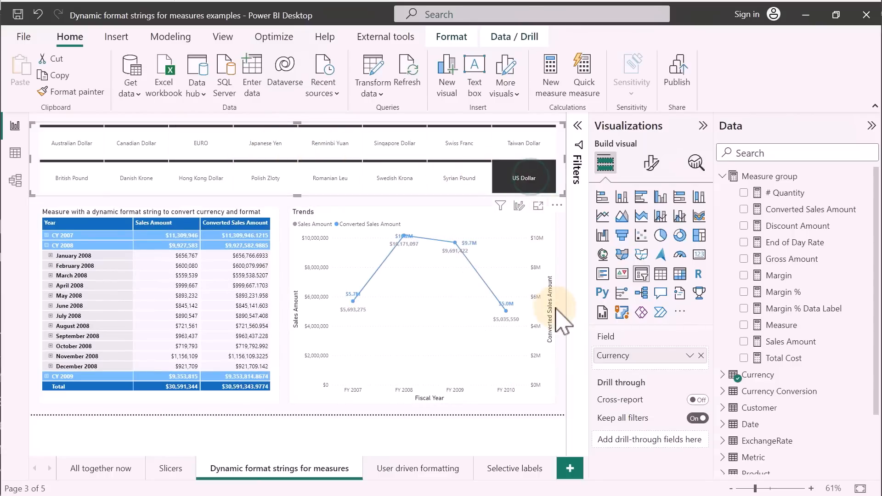
left_click(813, 209)
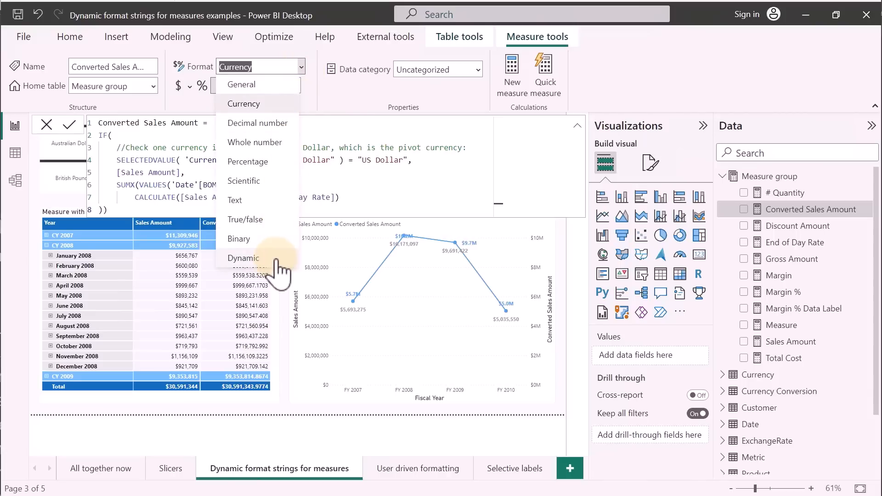
Step: Set the measure format to Dynamic using SELECTEDVALUE('Currency'[Currency Format]) as the format expression
left_click(243, 104)
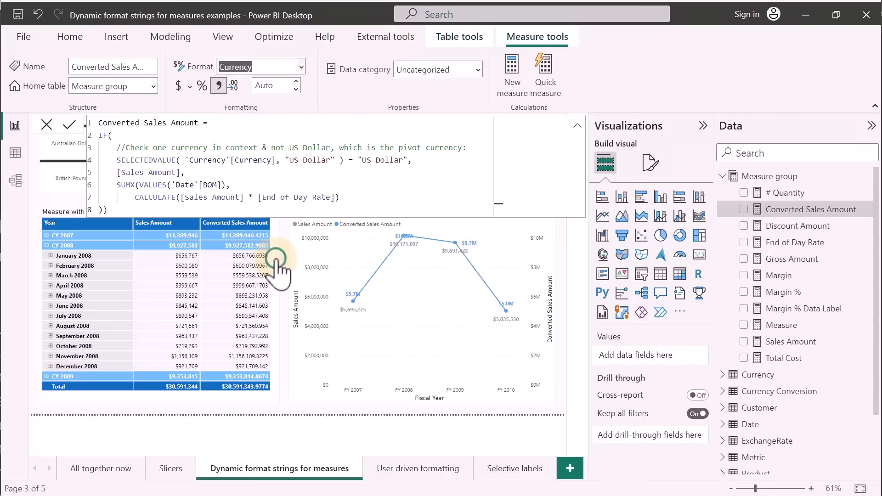
left_click(260, 67)
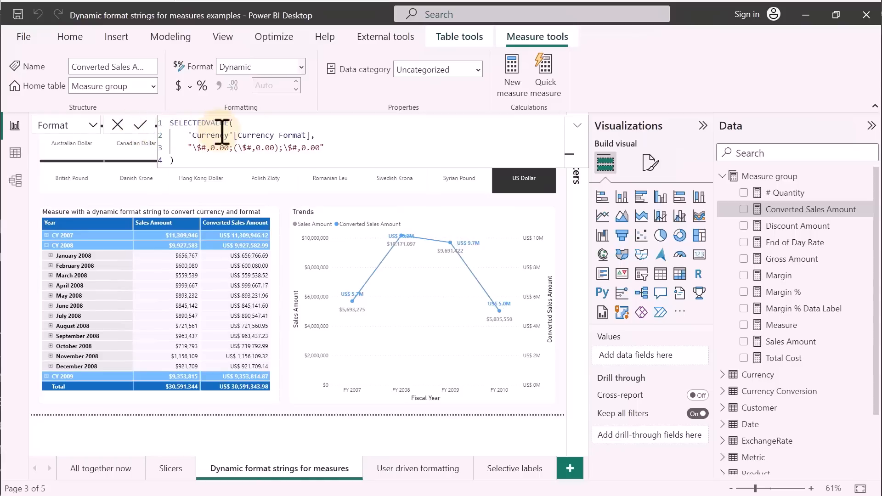
mouse_move(320, 135)
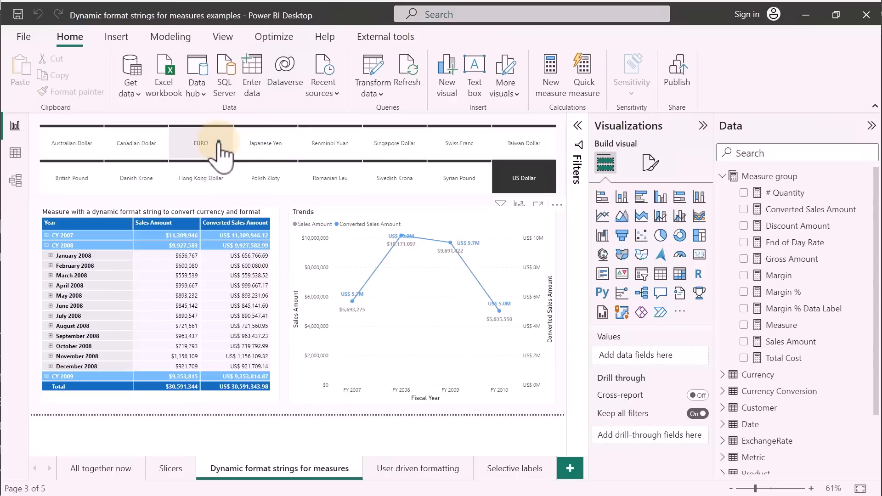
Step: Switch the currency slicer between EURO and Japanese Yen twice, ending on Japanese Yen
left_click(202, 143)
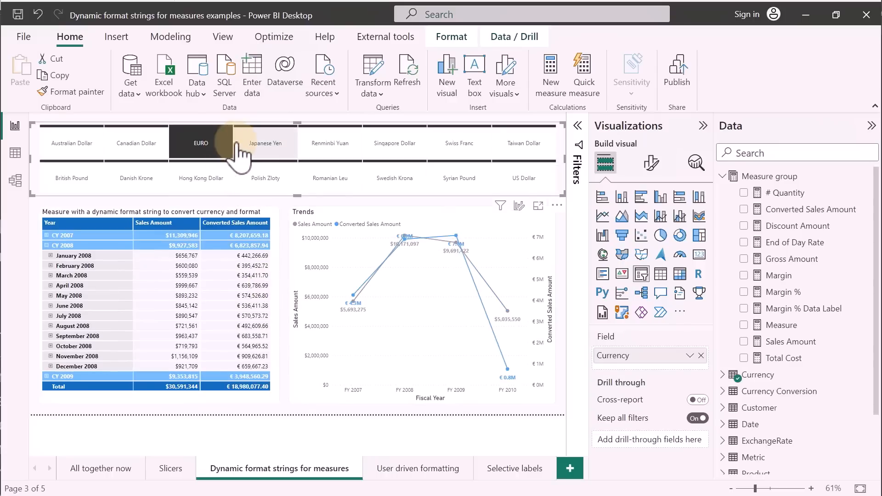
left_click(265, 143)
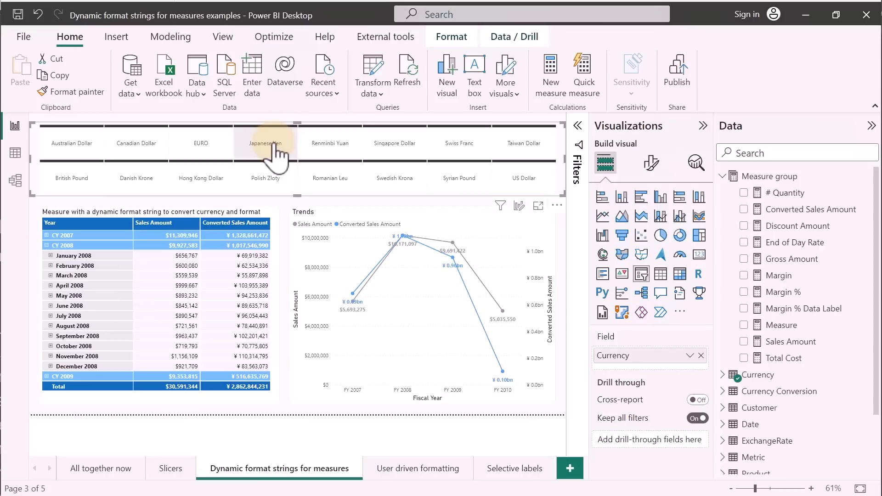
left_click(200, 142)
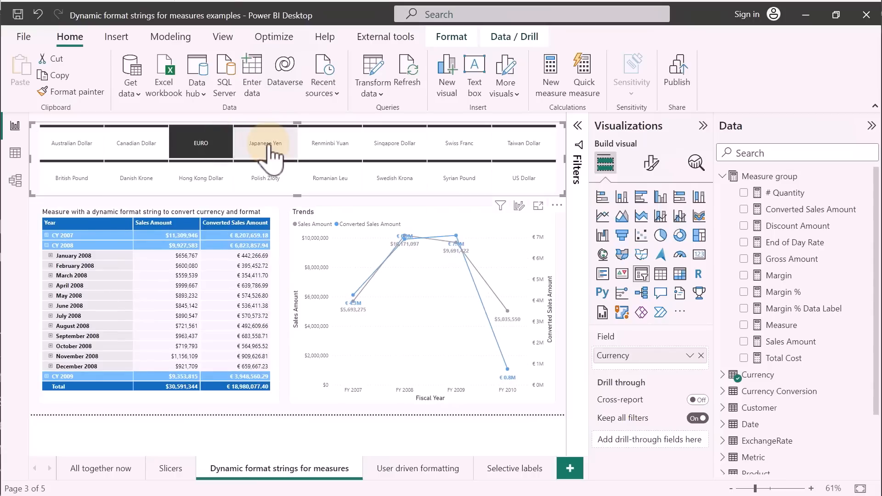
left_click(265, 143)
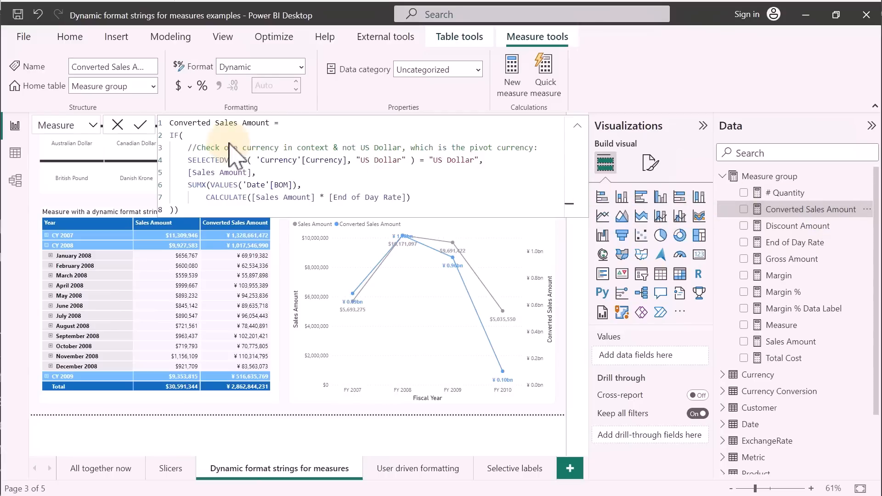
left_click(92, 125)
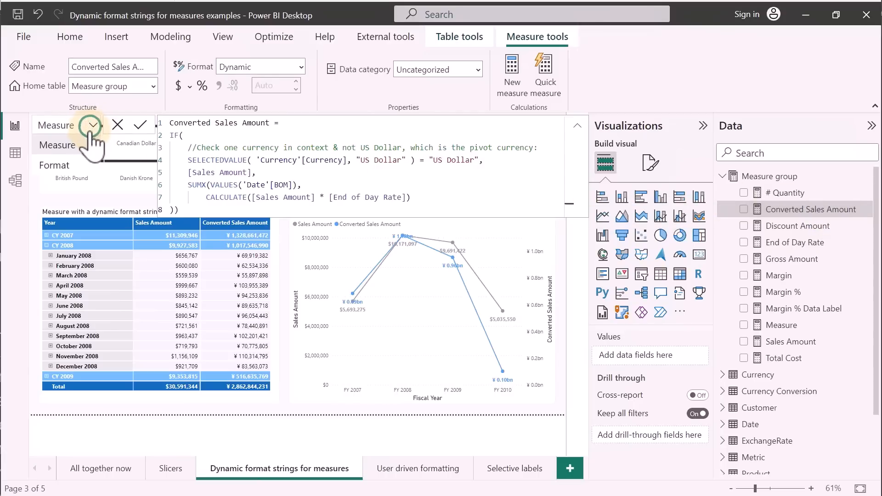
left_click(92, 125)
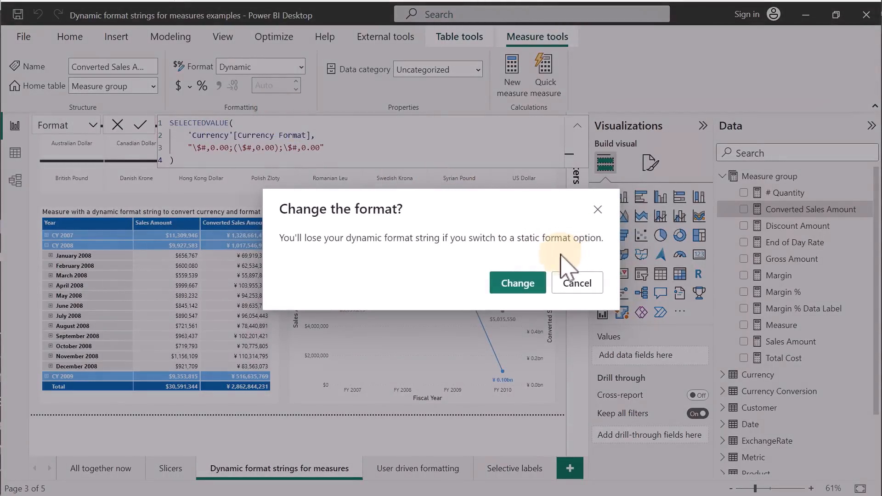
left_click(576, 283)
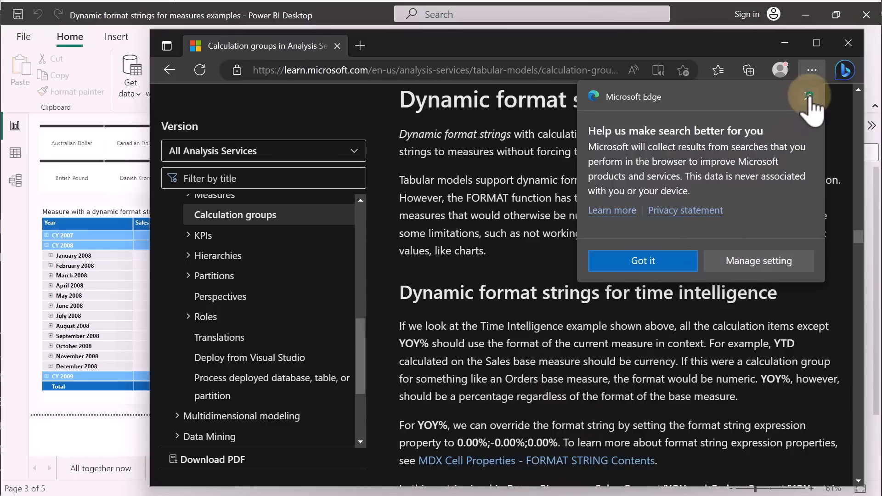
Step: Dismiss the search notice and scroll through the Dynamic format strings section of the docs
left_click(643, 260)
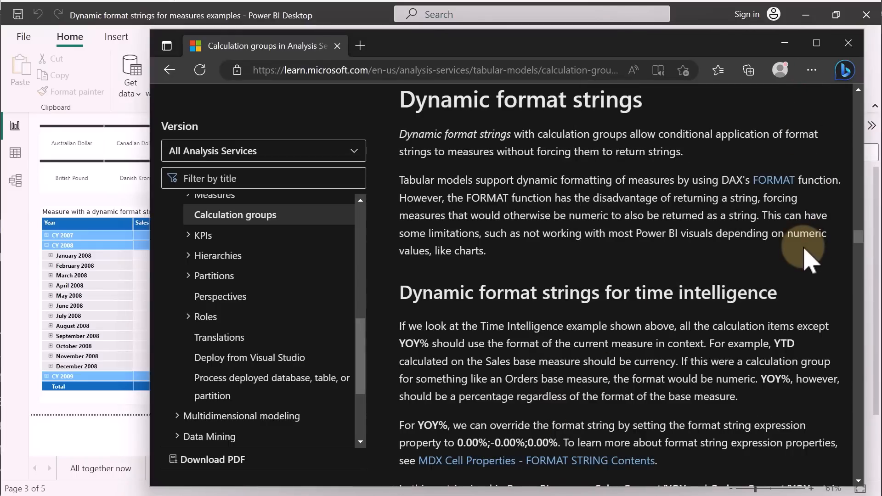
mouse_move(726, 292)
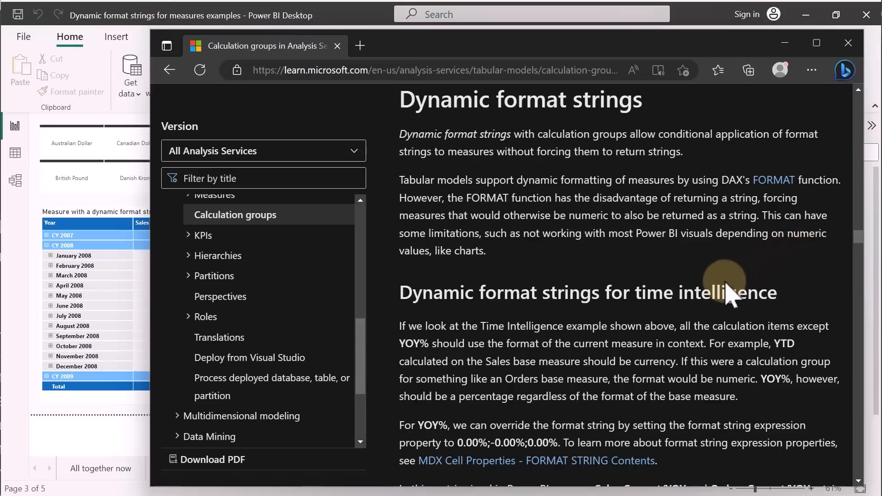
scroll("down", 3)
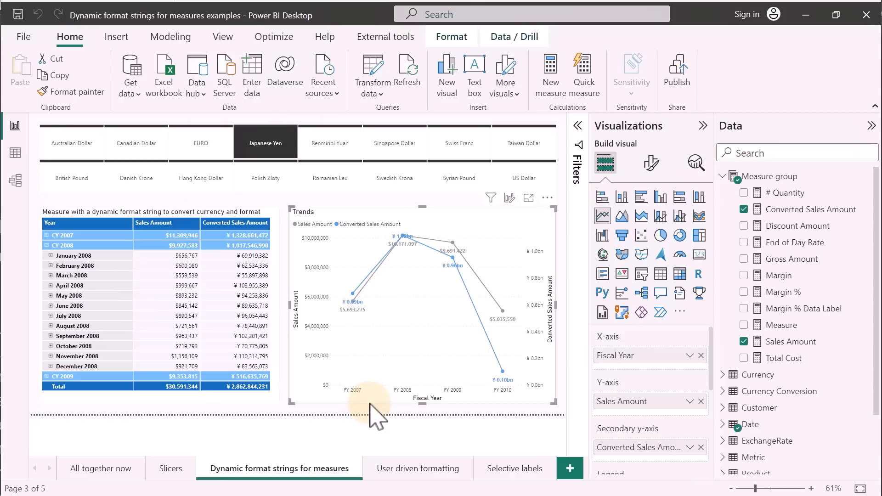
Step: Set the Trends chart's axis Values display units to None so full yen amounts show
left_click(651, 165)
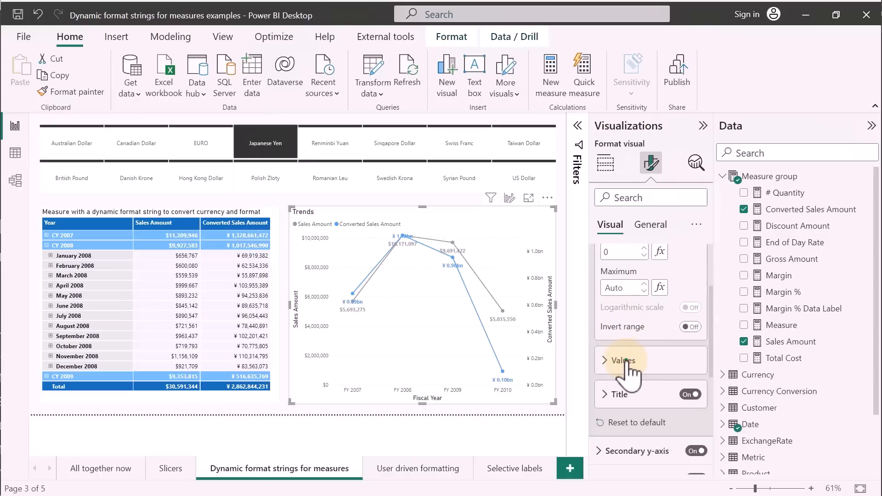
left_click(622, 360)
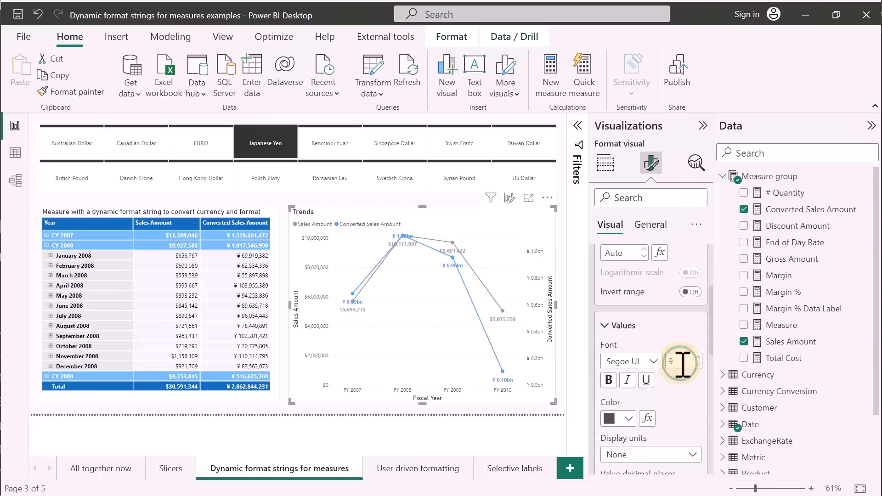
left_click(620, 360)
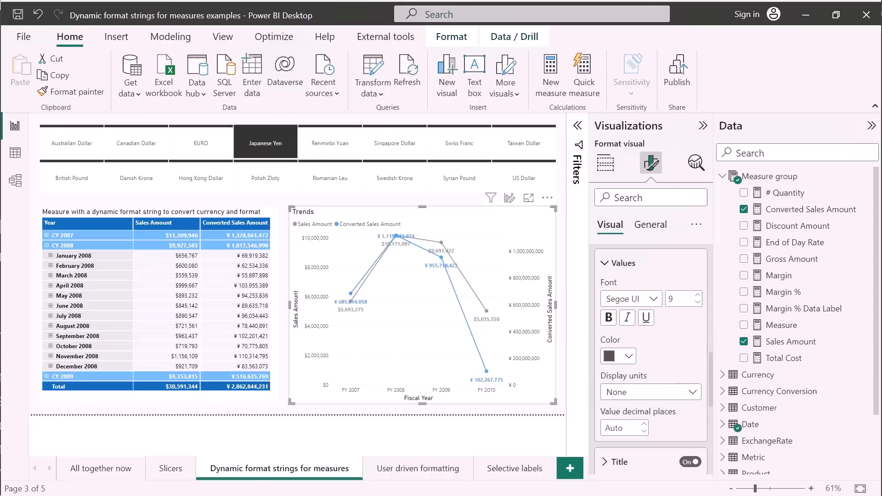
left_click(605, 164)
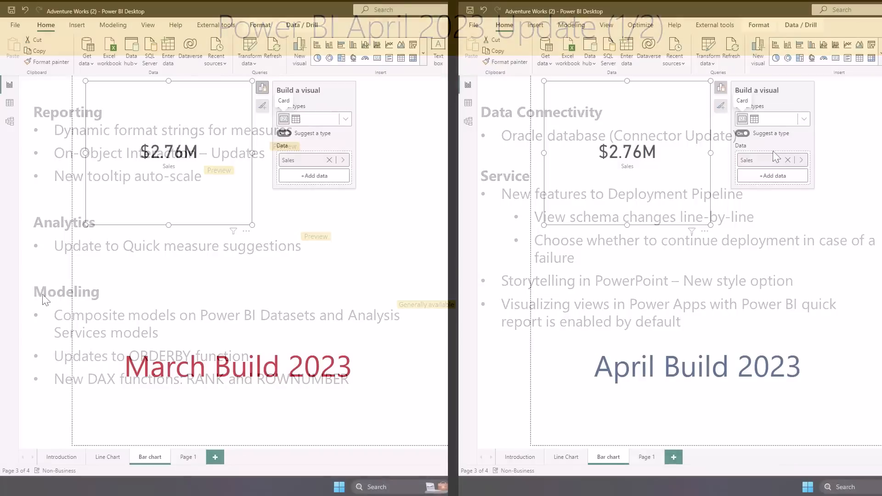
Step: Add Category to the Sales card and change it into a Sales by Category column chart
left_click(772, 176)
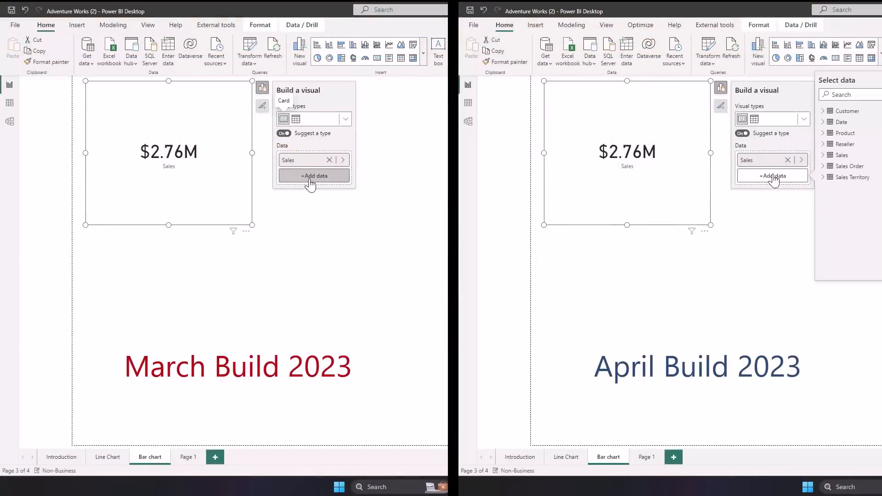
left_click(365, 133)
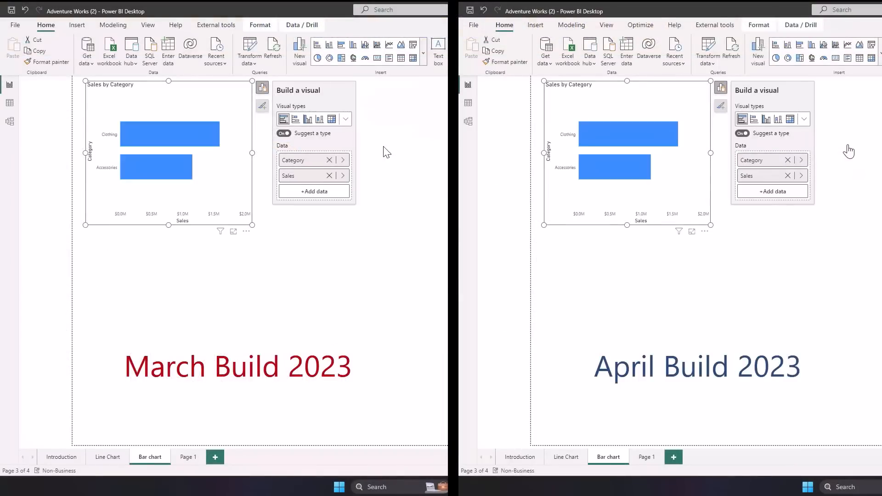
mouse_move(319, 119)
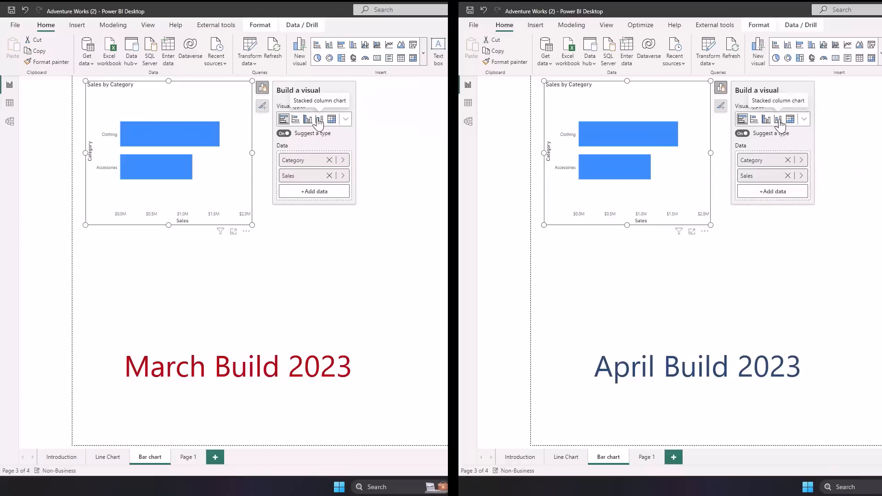
left_click(778, 118)
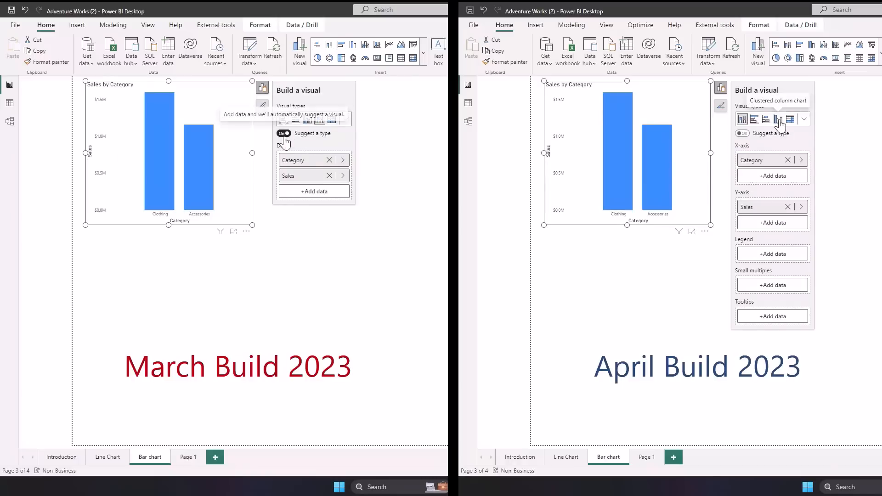